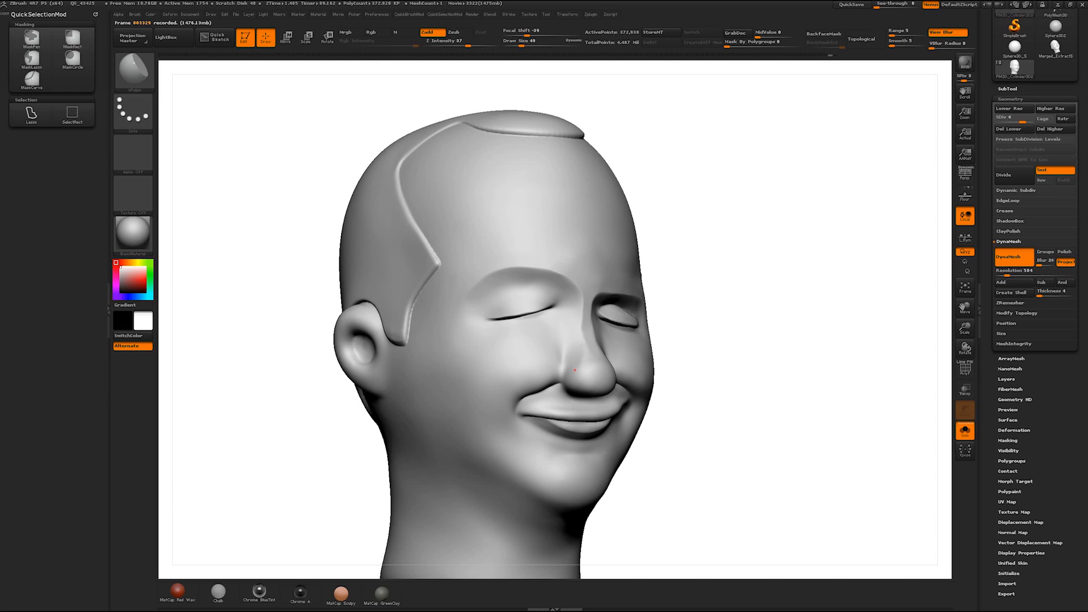
Orbit the sculpted head into a straight-on front view showing both closed eyes and the smile.
drag(576, 372, 625, 354)
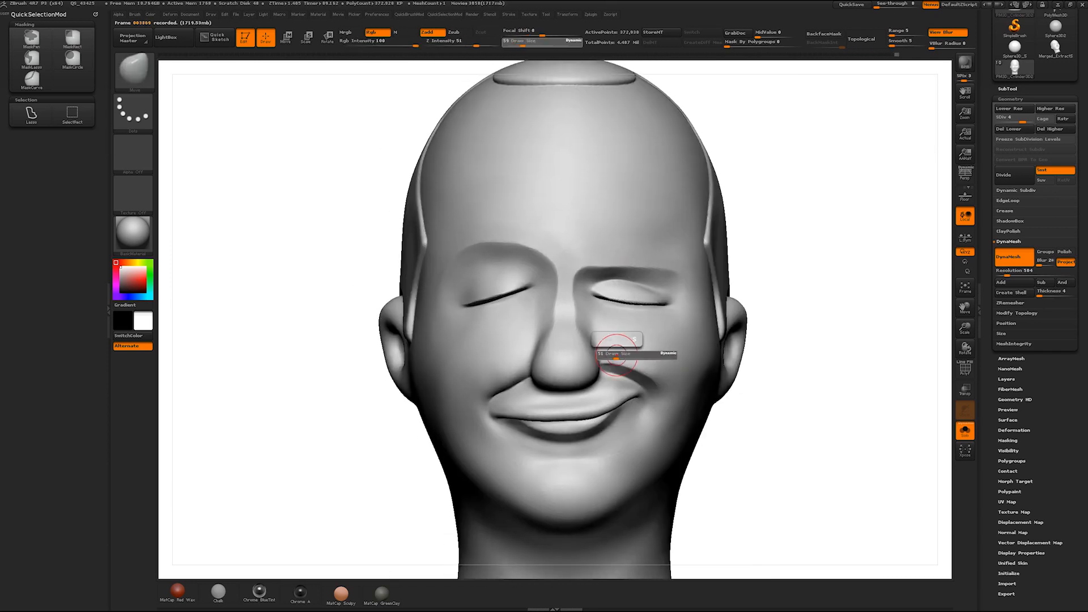